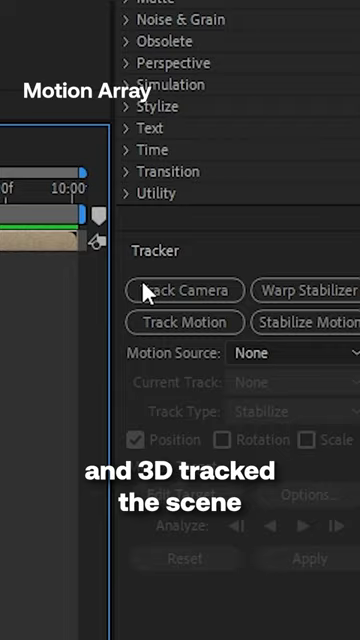
Run Track Camera on the city flythrough footage layer to analyze the clip
click(183, 290)
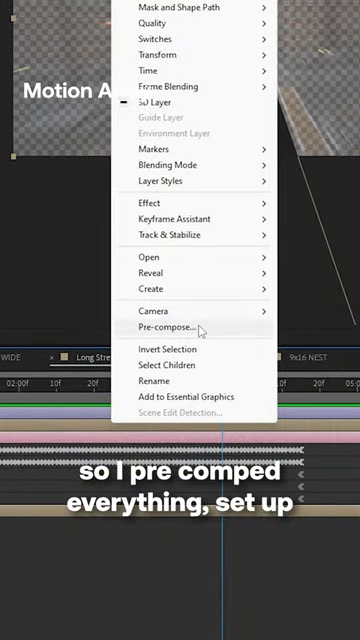
Pre-compose the selected stacked layers into a single precomp
click(165, 327)
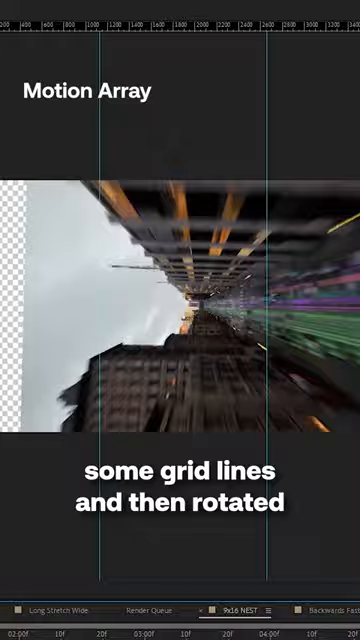